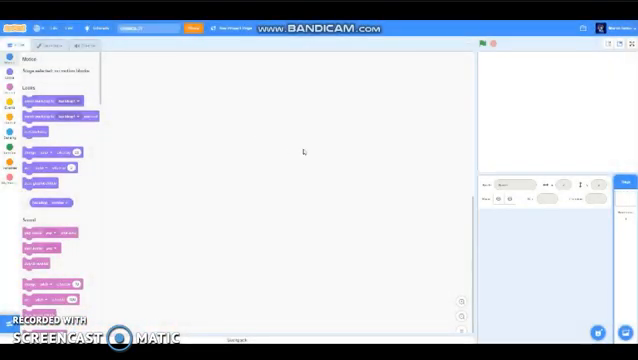
pyautogui.moveTo(374, 148)
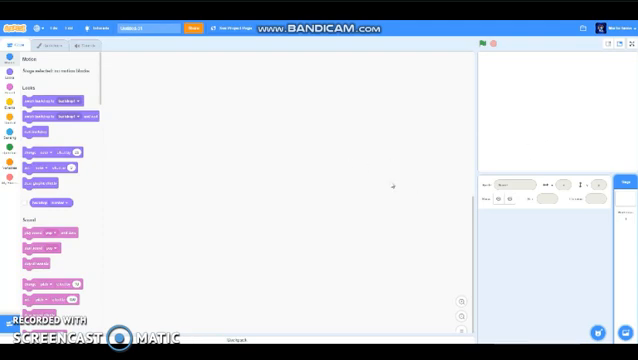
pyautogui.moveTo(524, 242)
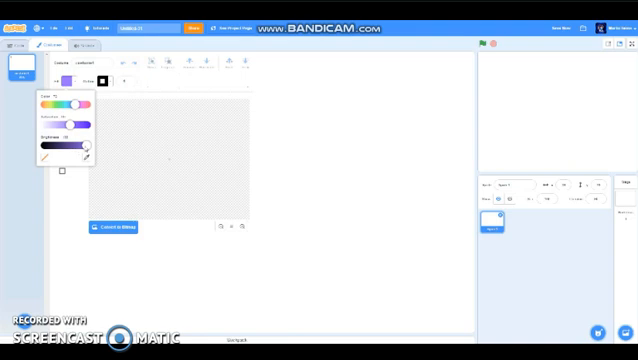
pyautogui.moveTo(136, 152)
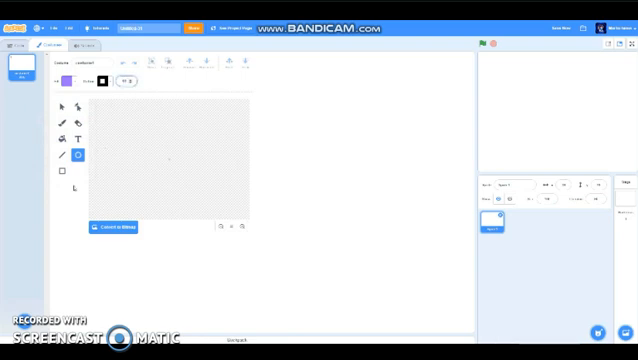
# Draw a small outlined circle with the Circle tool as the player's new costume
pyautogui.click(68, 84)
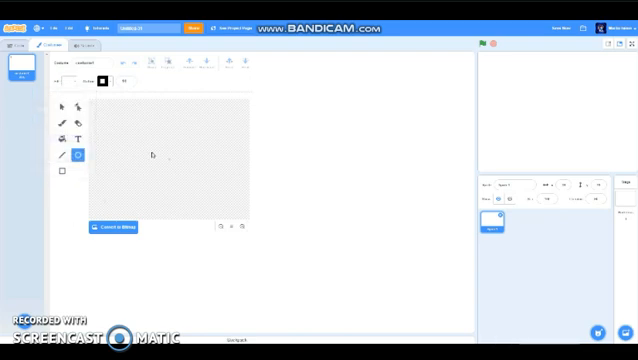
pyautogui.moveTo(150, 144); pyautogui.dragTo(184, 184)
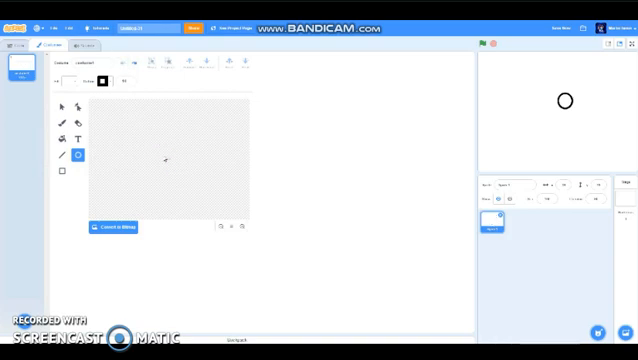
# Centre the circle and draw a triangular gun barrel attached to it
pyautogui.moveTo(160, 156); pyautogui.dragTo(176, 164)
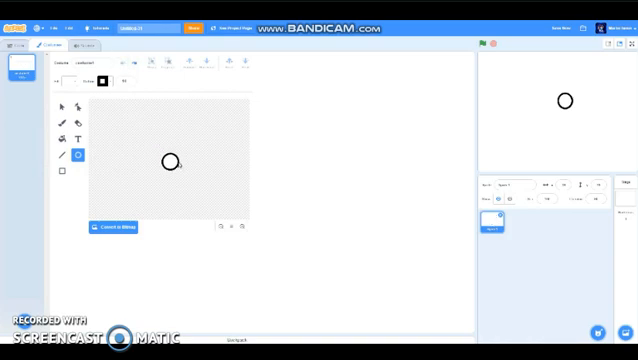
pyautogui.click(168, 160)
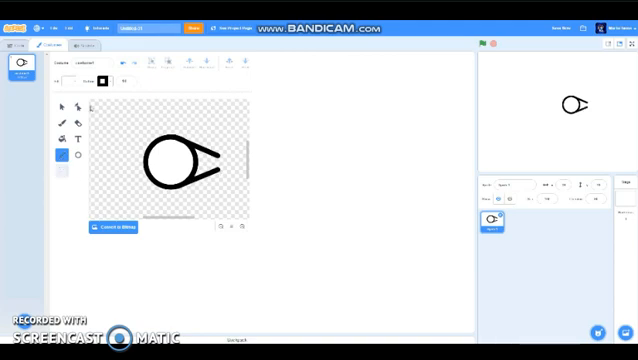
pyautogui.click(100, 84)
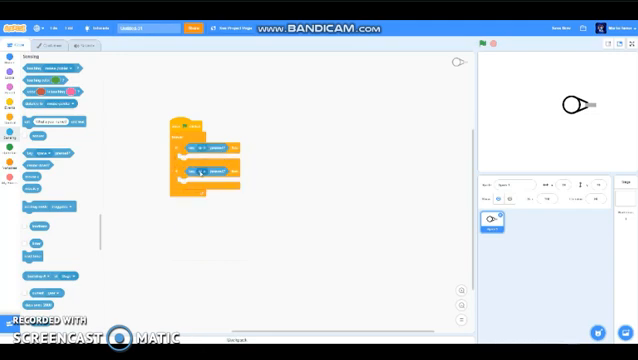
# Build the 'when green flag clicked' script with a forever loop holding motion blocks
pyautogui.click(180, 172)
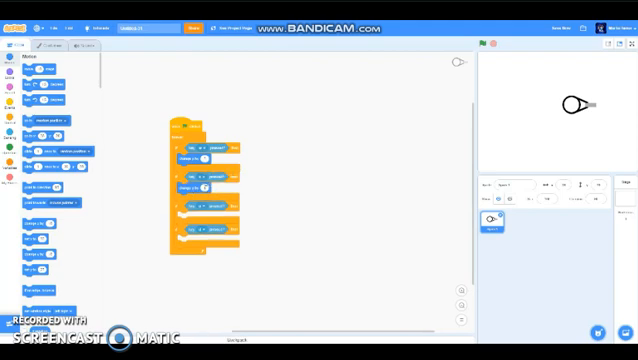
pyautogui.moveTo(288, 178)
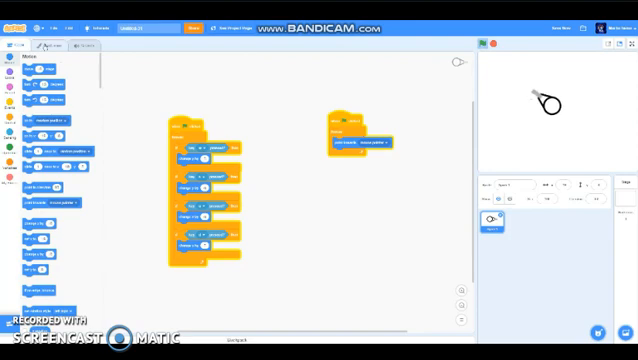
# Reopen the player's circle-and-gun costume in the paint editor
pyautogui.click(62, 48)
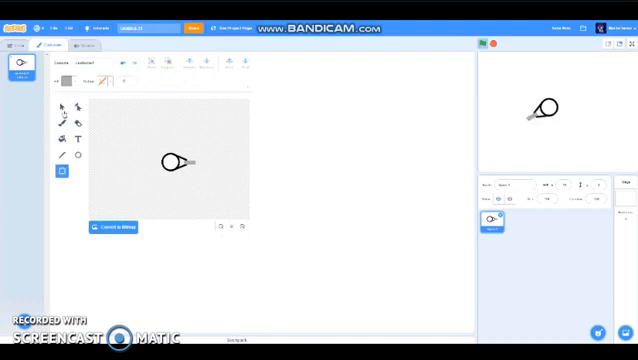
# Use the Select tool to pick part of the player's gun drawing
pyautogui.click(170, 164)
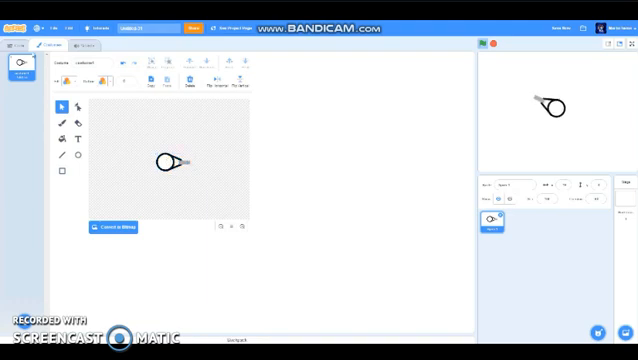
pyautogui.click(32, 48)
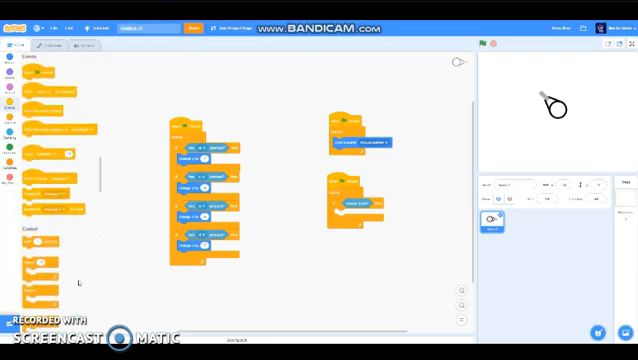
# Scroll through the code area holding the bullet cloning and movement scripts
pyautogui.scroll(-3)
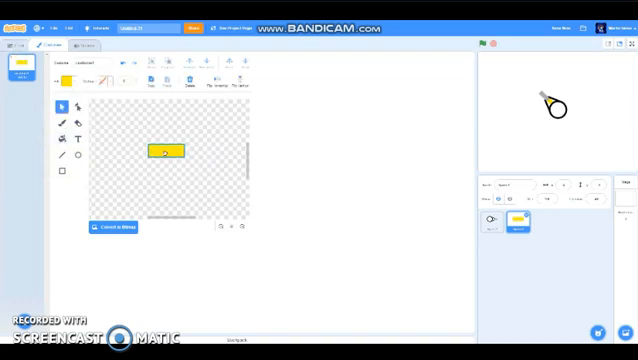
# Drag the yellow bullet rectangle away from the centre of its costume canvas
pyautogui.moveTo(166, 152); pyautogui.dragTo(204, 160)
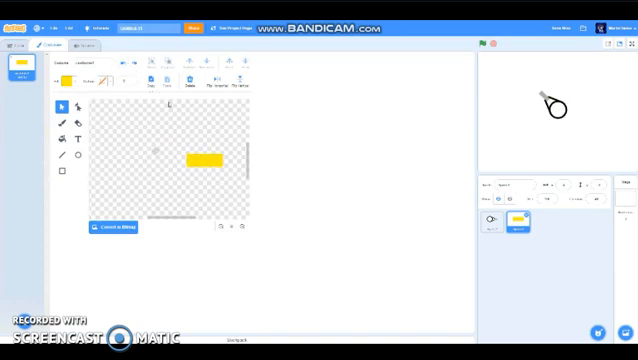
pyautogui.click(208, 160)
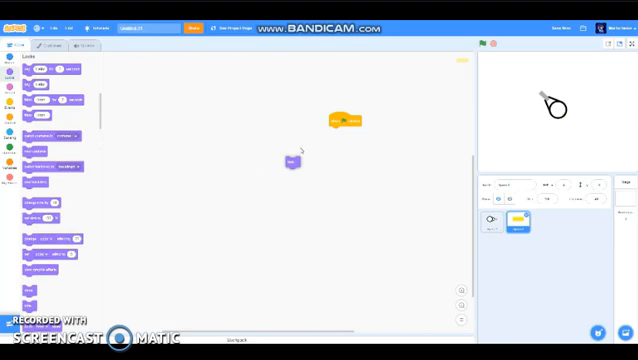
# Start the bullet sprite's script with an event block and a looks block
pyautogui.moveTo(290, 162); pyautogui.dragTo(344, 130)
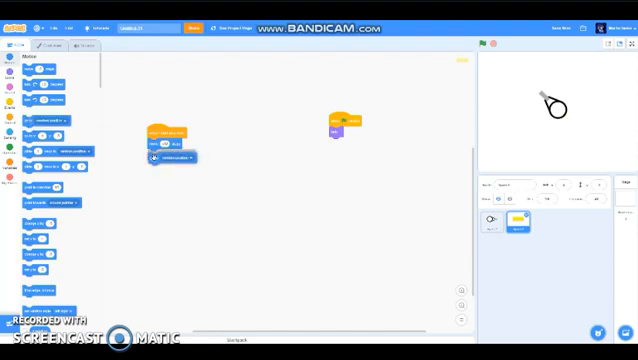
pyautogui.click(180, 156)
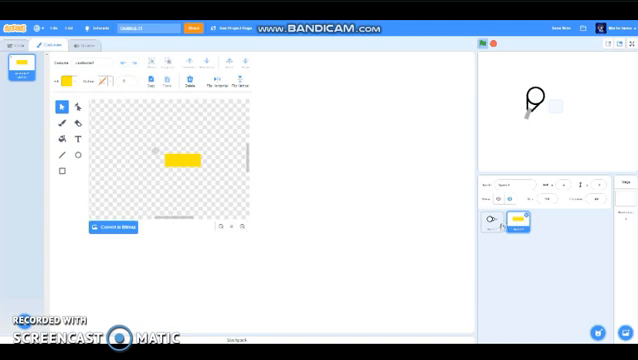
# Switch back to the bullet sprite's yellow rectangle costume
pyautogui.click(178, 160)
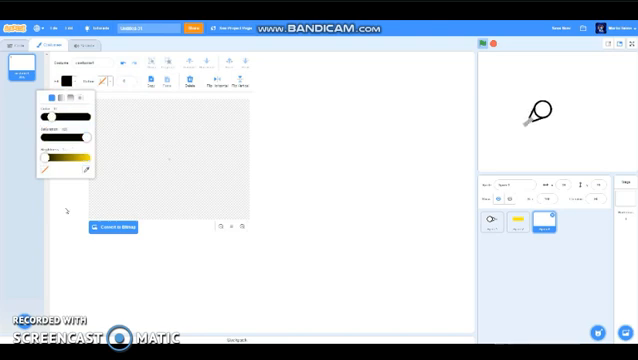
# Make black number costumes for the ammo counter with the Text tool, typing digits for each costume
pyautogui.click(80, 132)
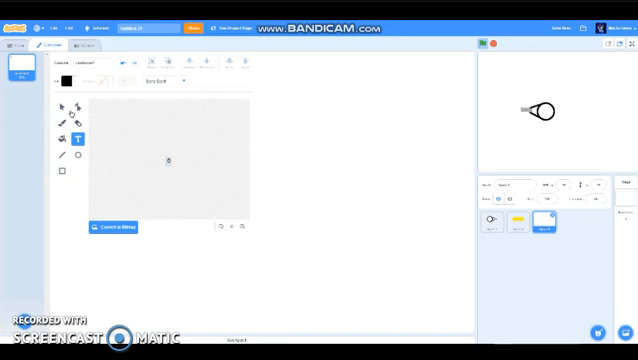
pyautogui.write('0')
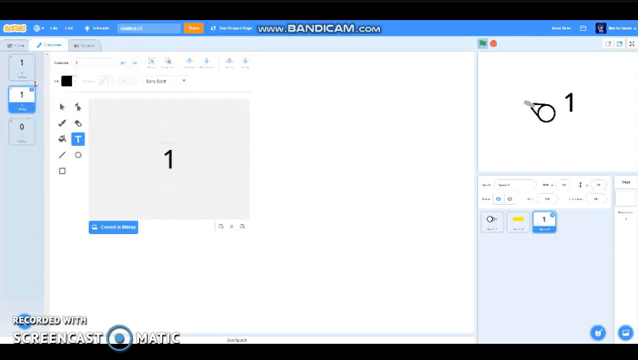
pyautogui.write('2')
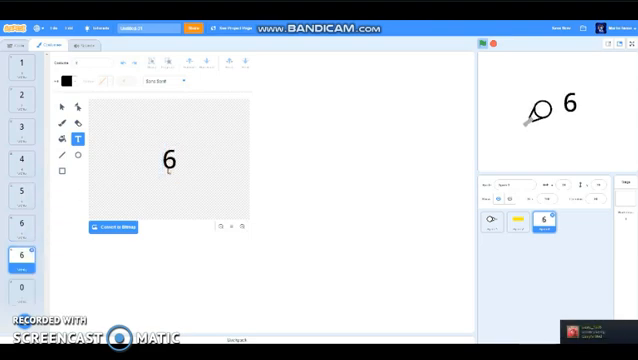
pyautogui.write('7')
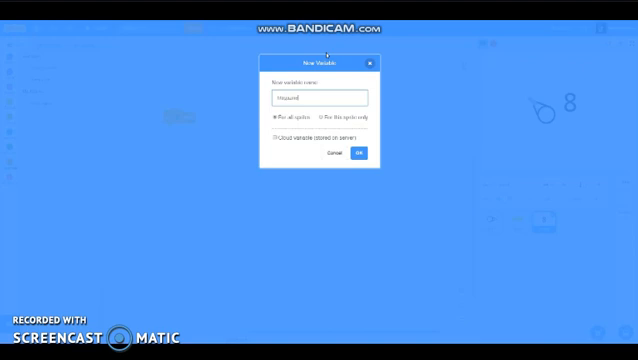
# Create the 'magazine' variable for all sprites
pyautogui.click(364, 156)
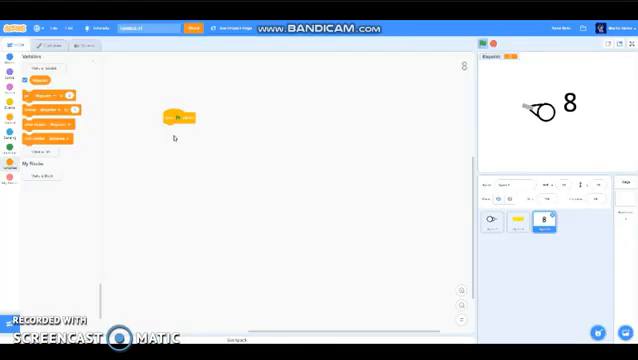